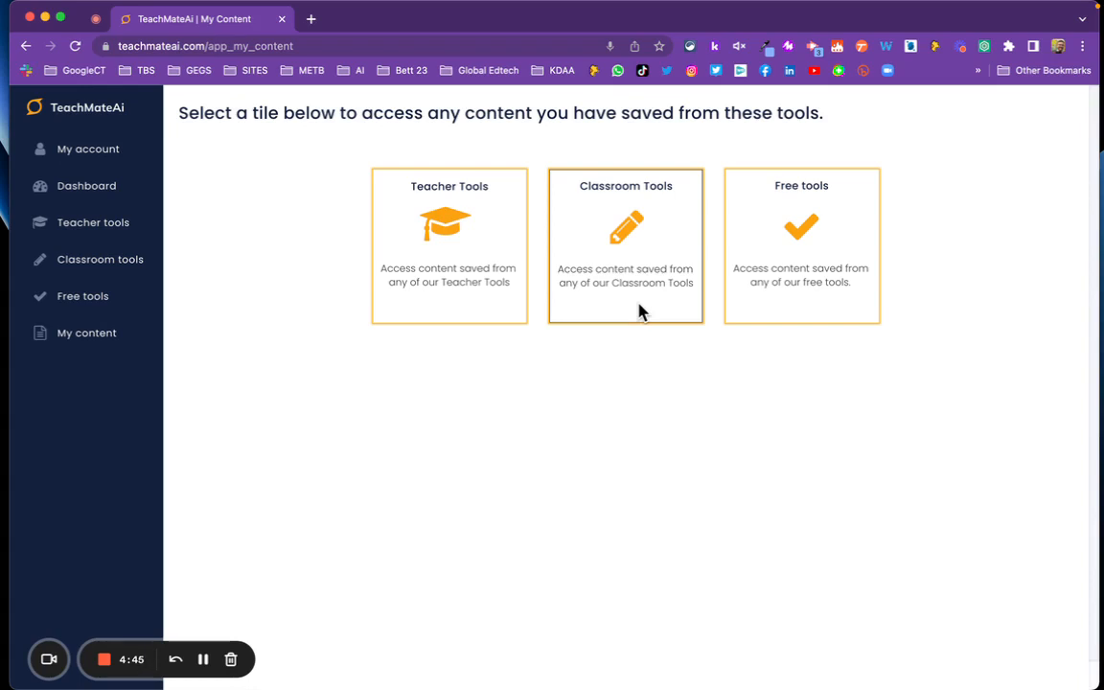
mouse_move(283, 263)
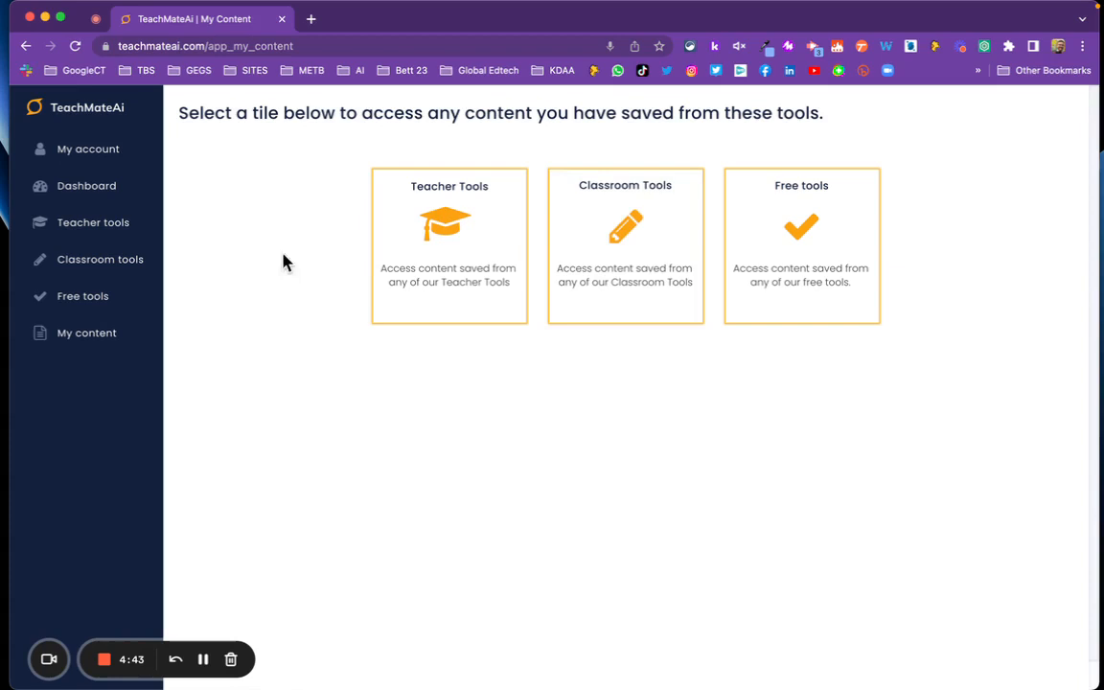
mouse_move(100, 346)
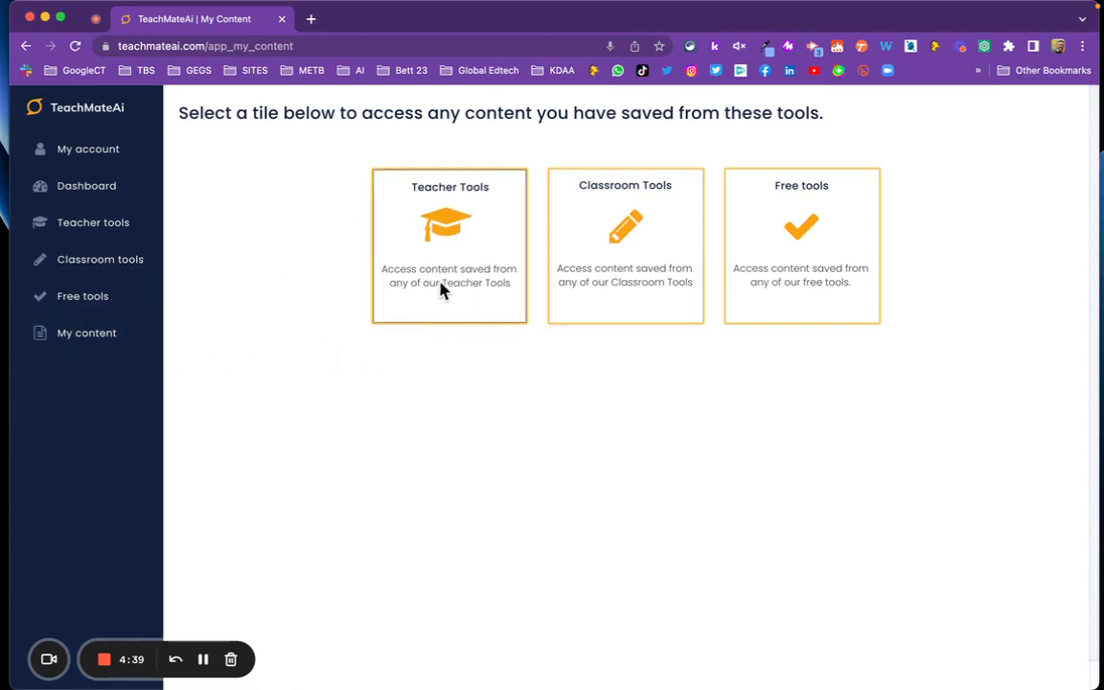
mouse_move(747, 230)
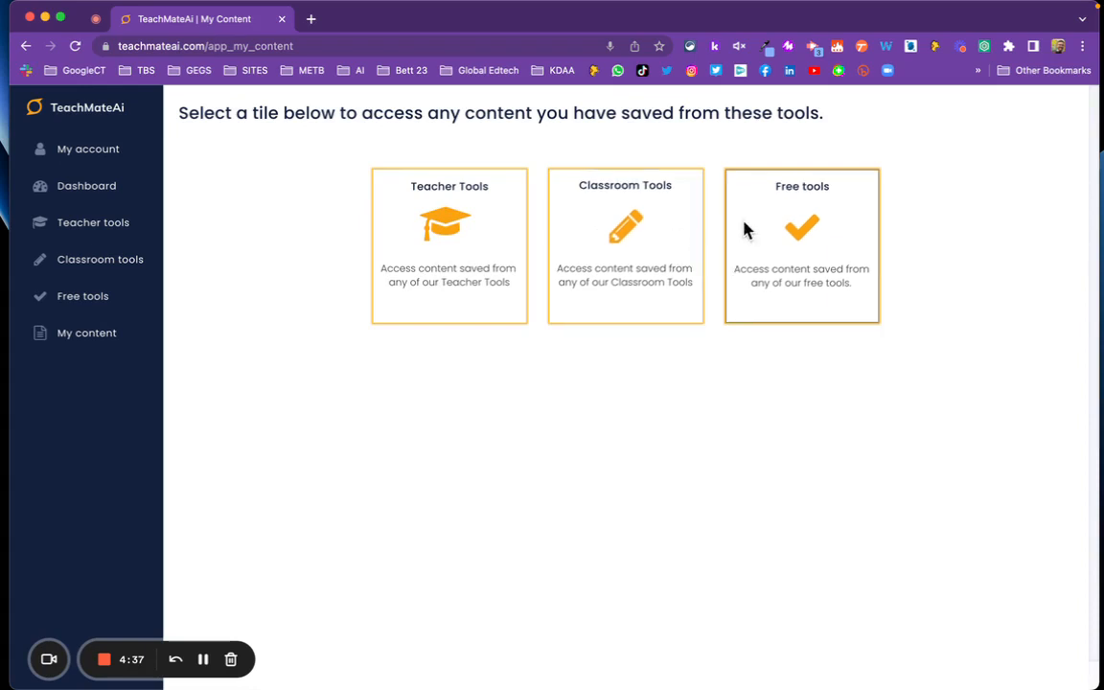
mouse_move(812, 238)
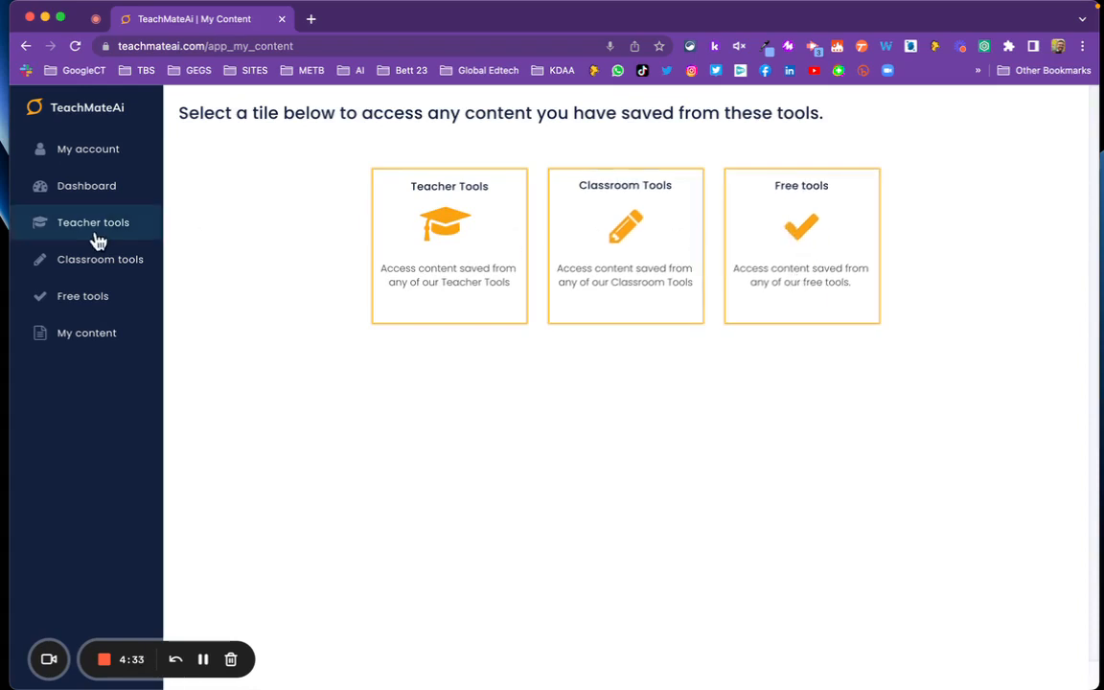
Go to the Free tools page from the left sidebar
left_click(83, 295)
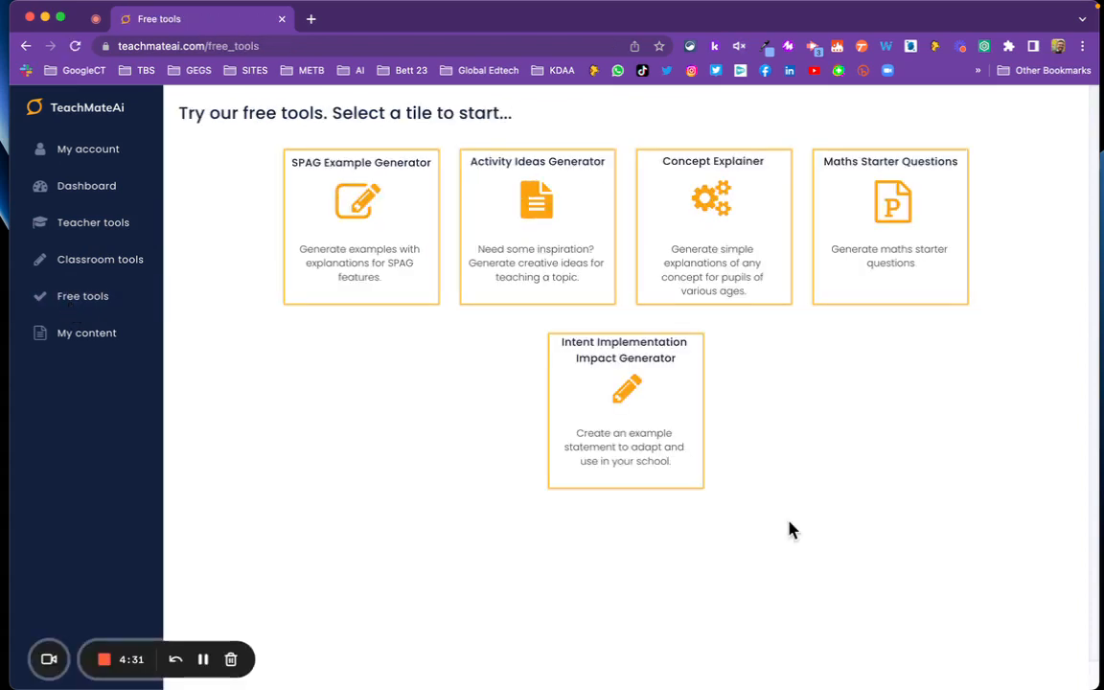
mouse_move(357, 245)
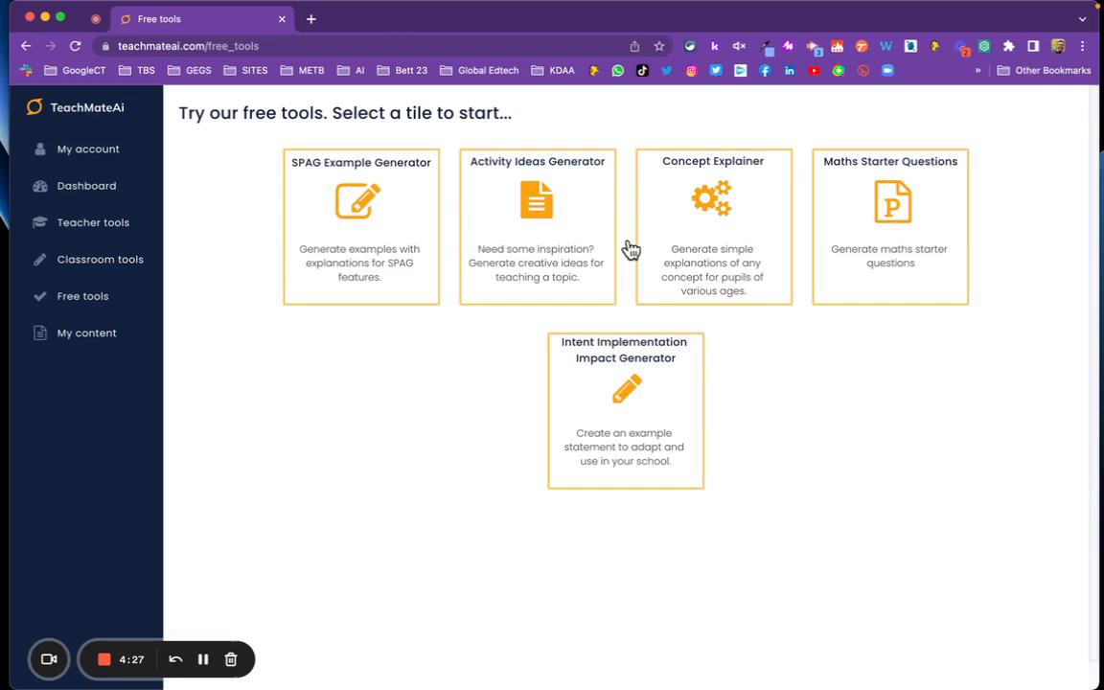
mouse_move(863, 228)
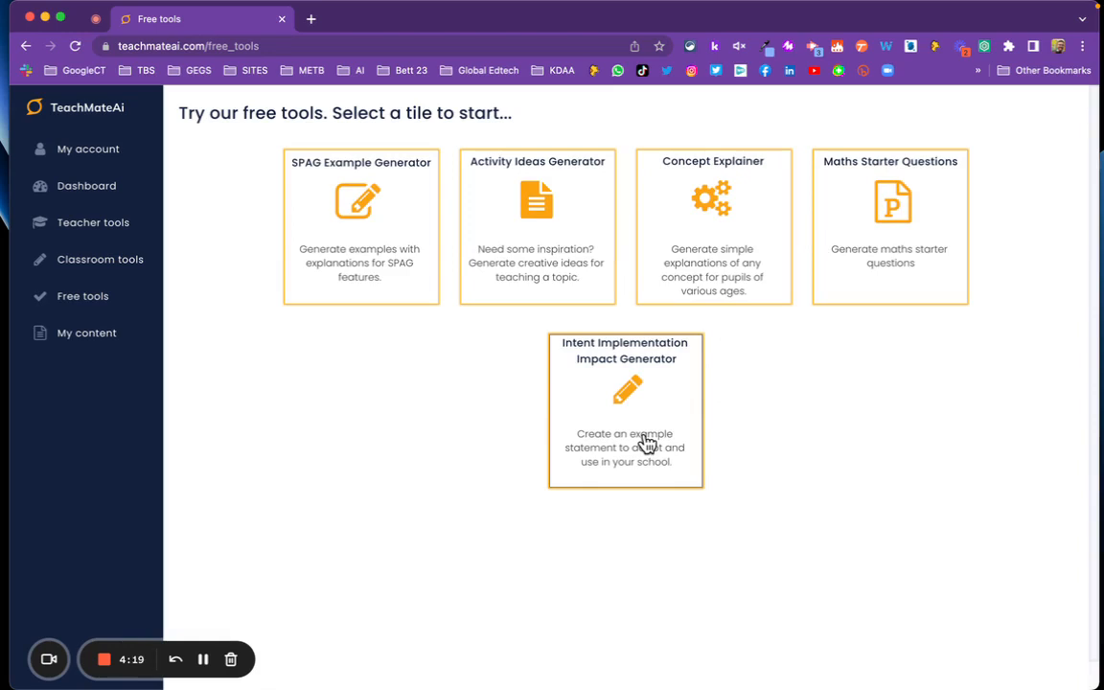
mouse_move(533, 203)
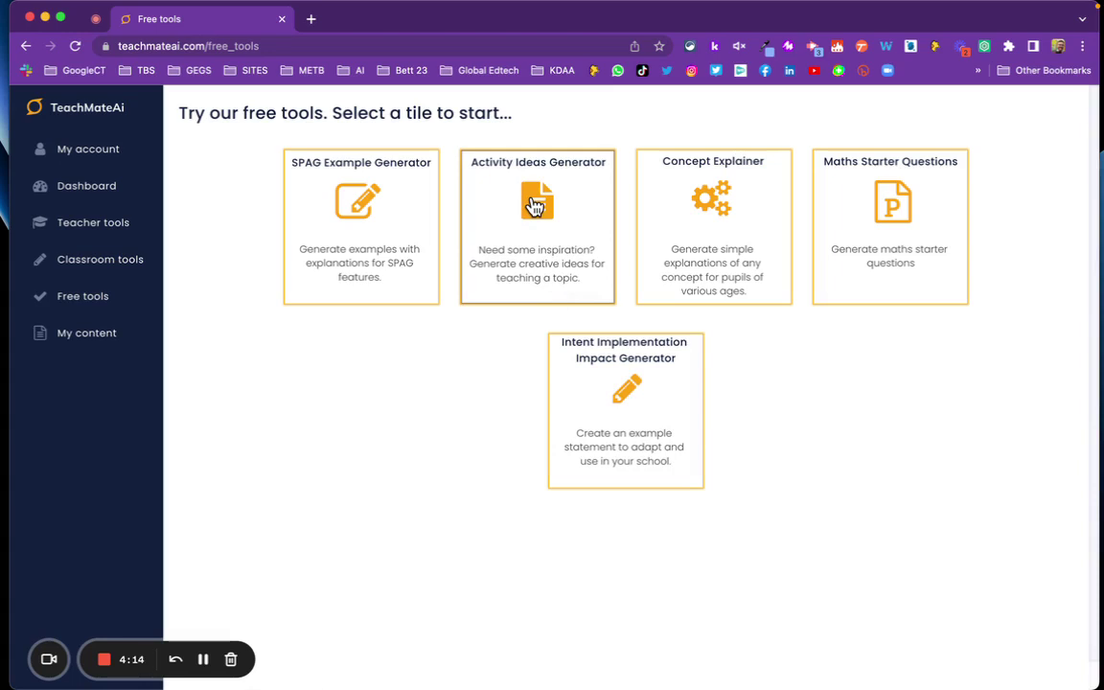
Run the Activity Ideas Generator with topic 'Digital Safety' for Year 5
left_click(537, 201)
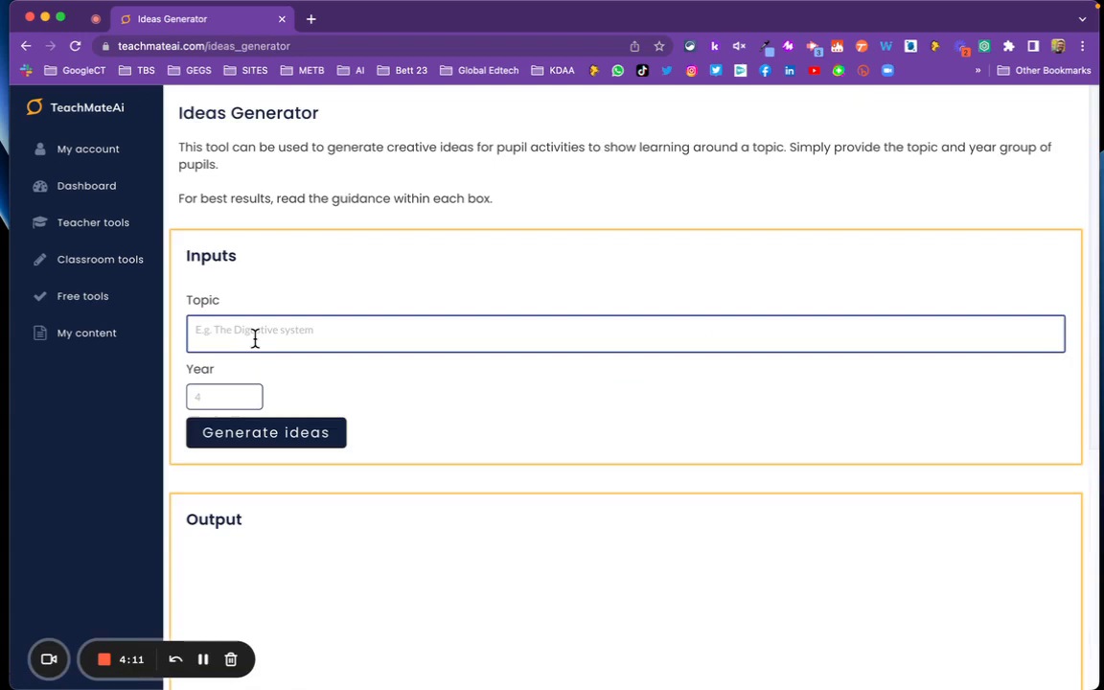
type("D")
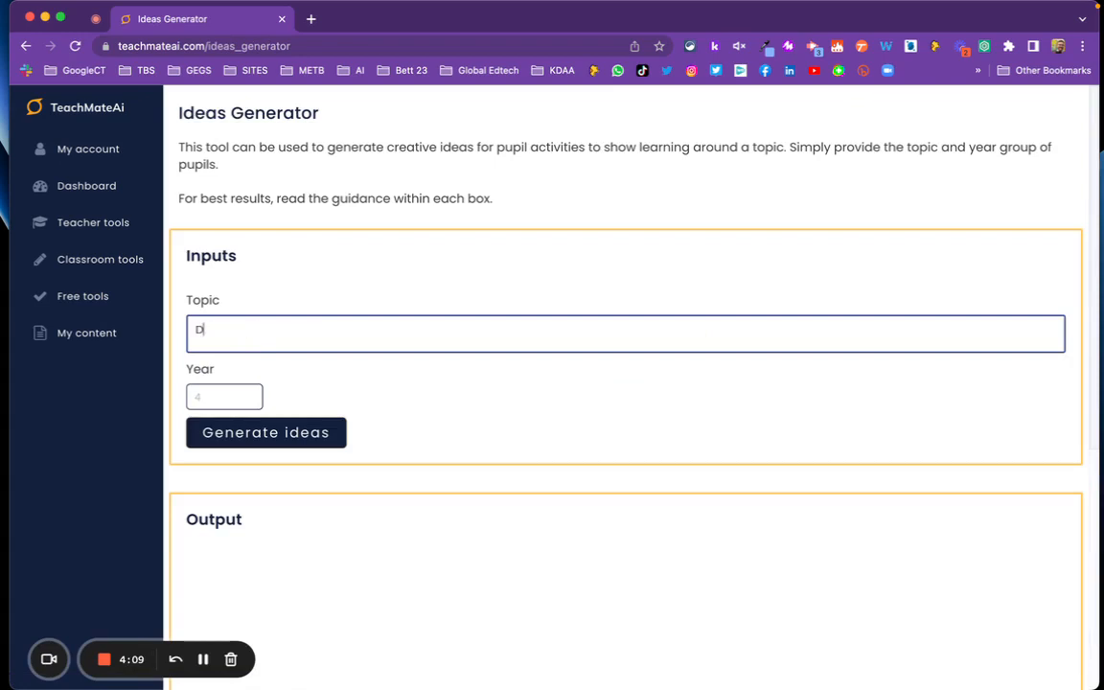
type("igital Safety")
left_click(224, 397)
type("5")
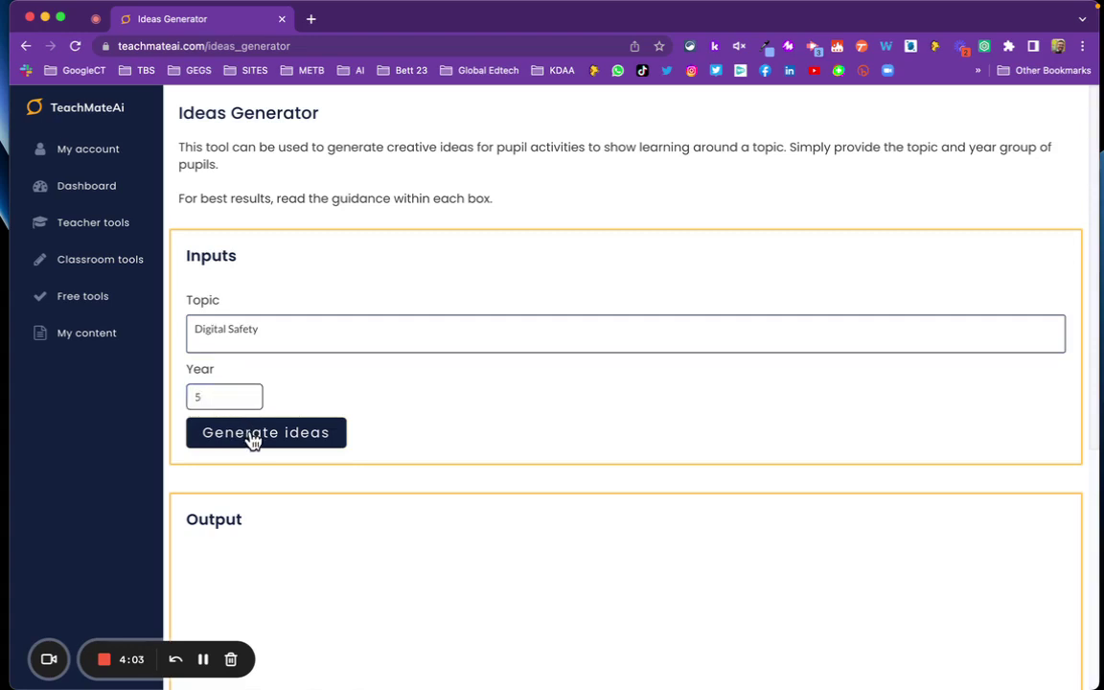
mouse_move(519, 414)
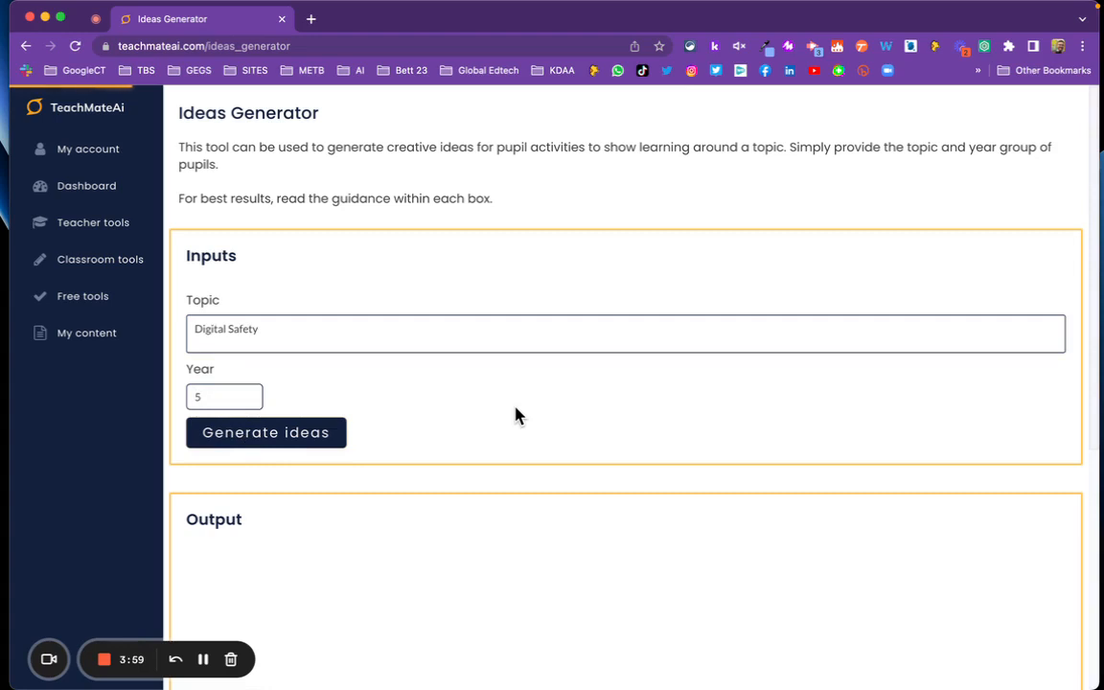
mouse_move(356, 153)
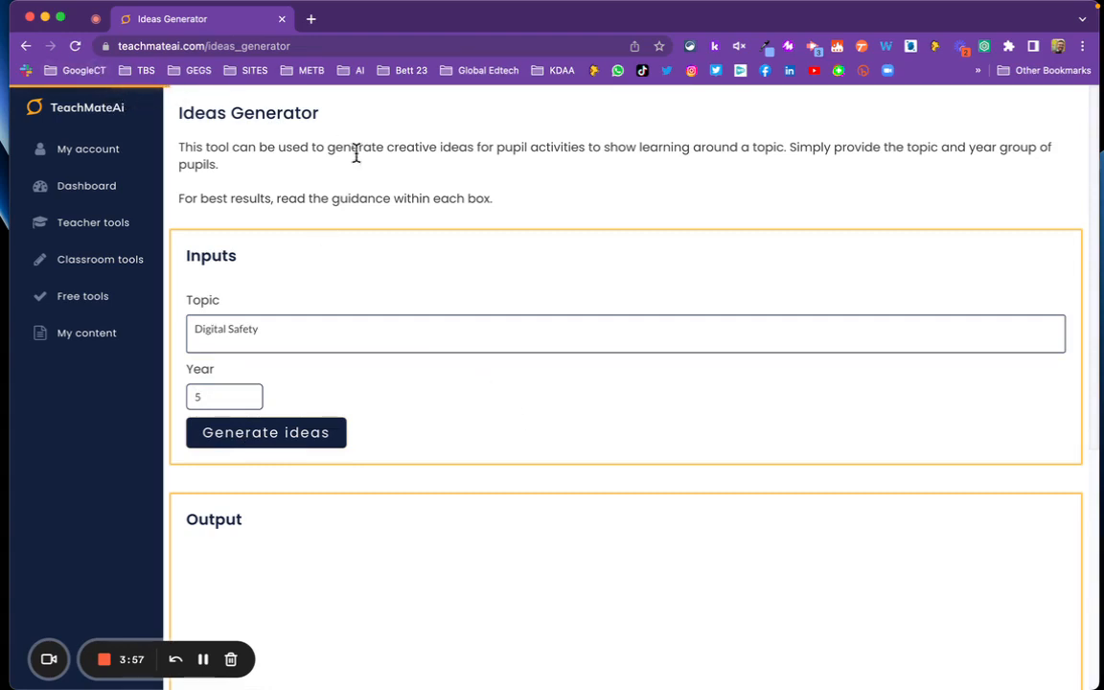
mouse_move(366, 180)
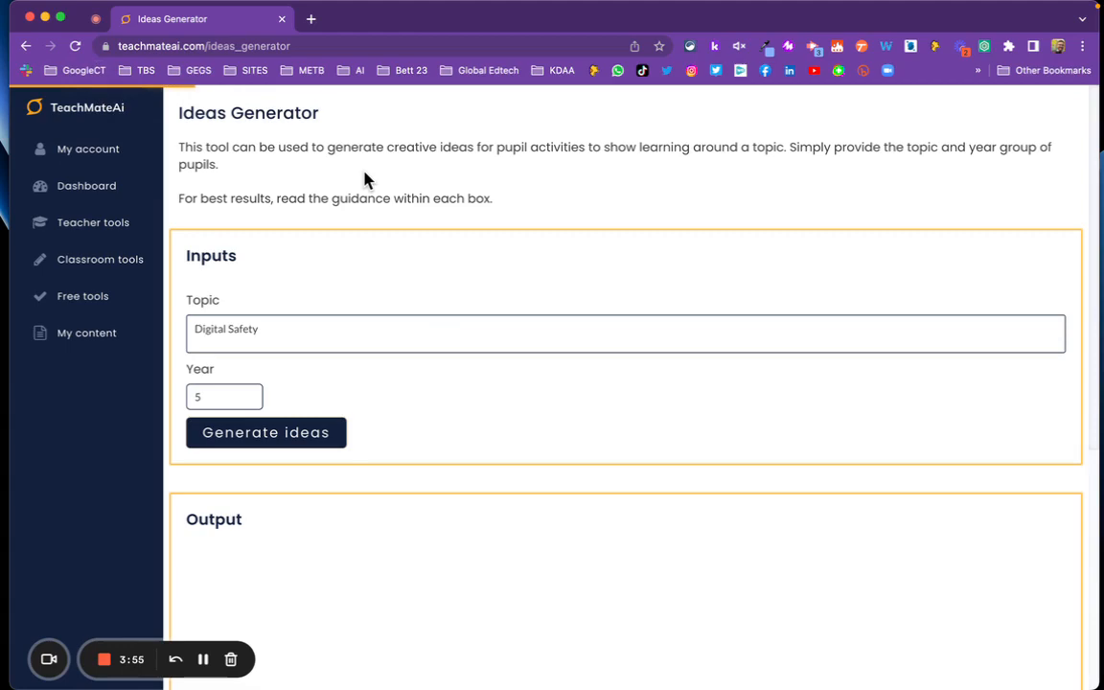
left_click(264, 433)
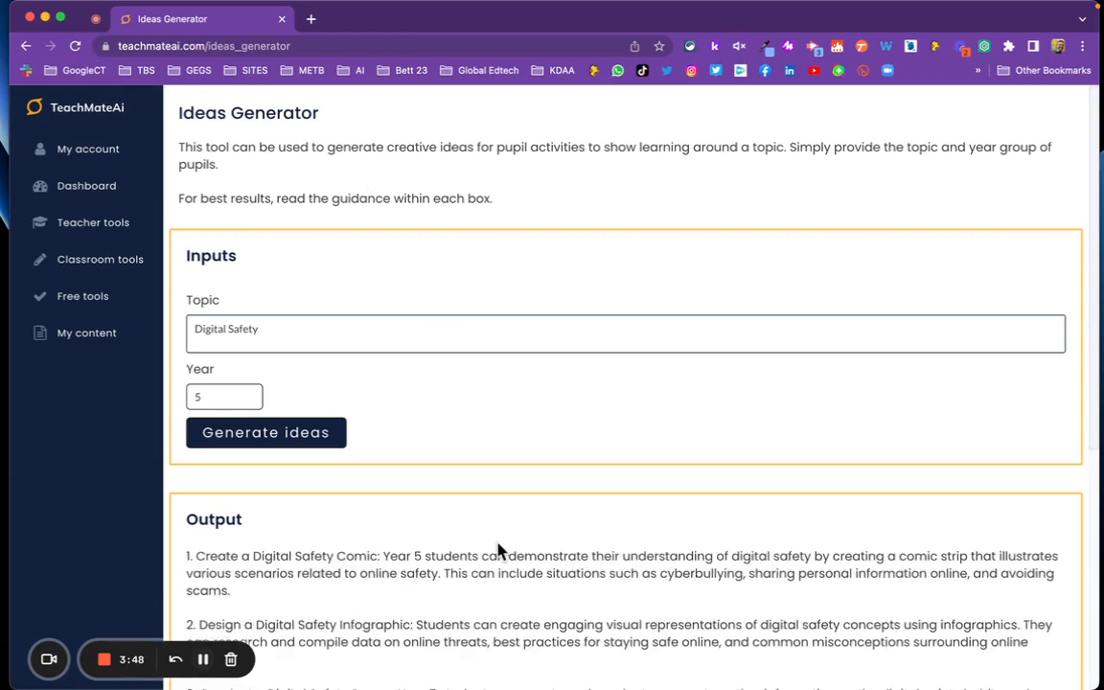
scroll("down", 3)
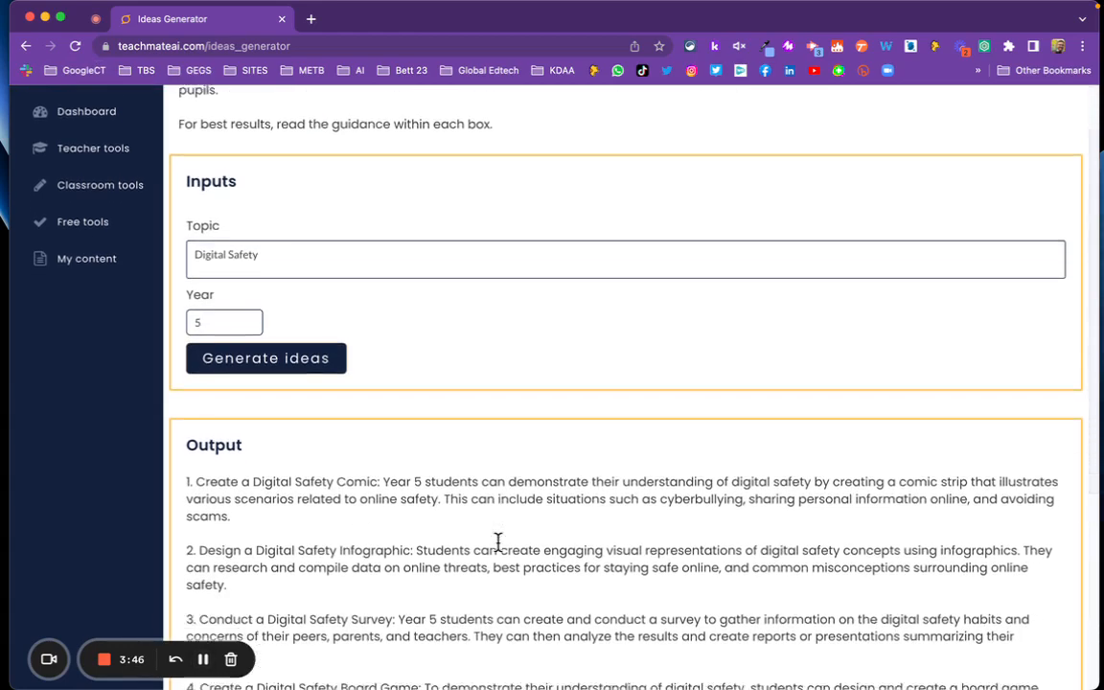
scroll("down", 3)
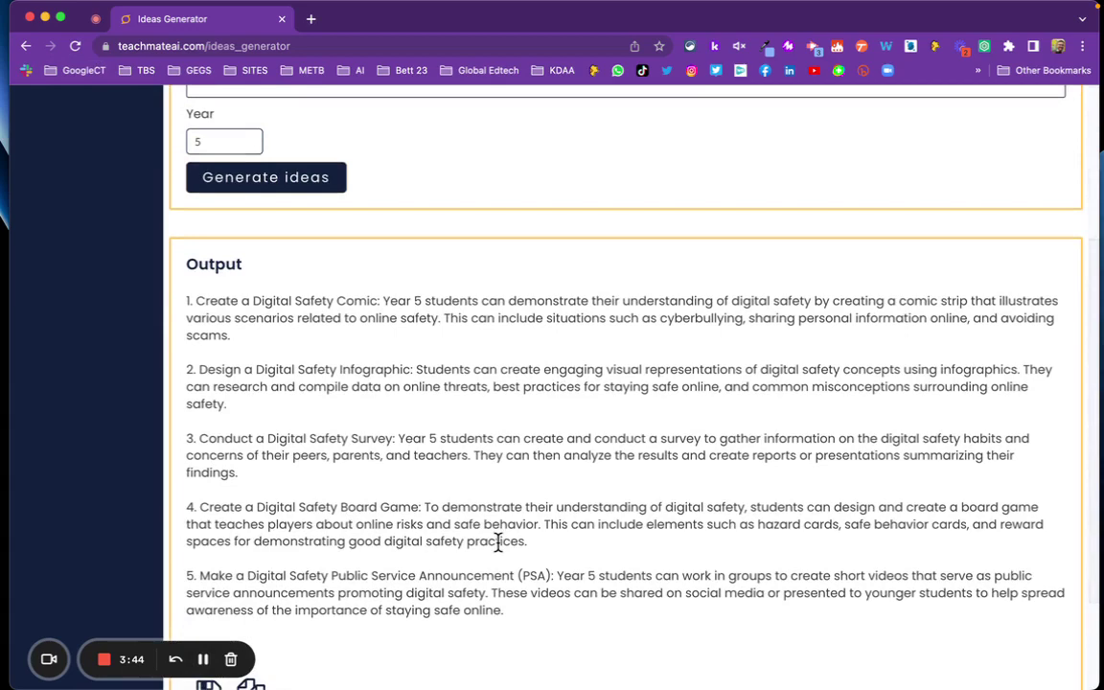
scroll("down", 3)
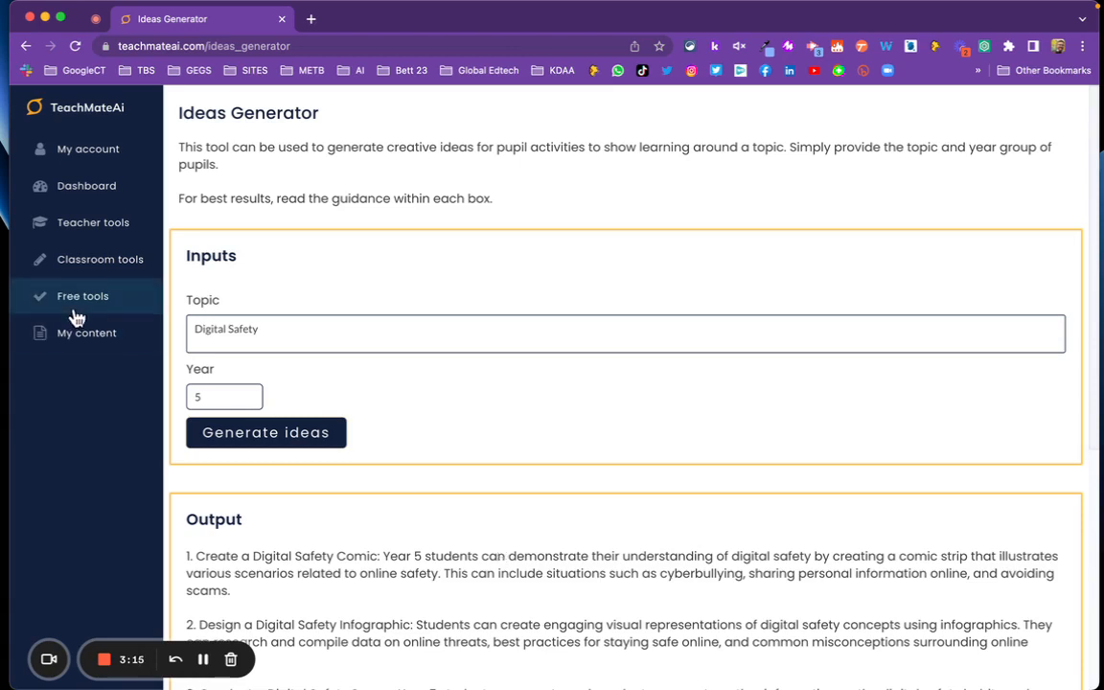
Return to the Free tools catalogue, then head to Teacher tools
left_click(82, 295)
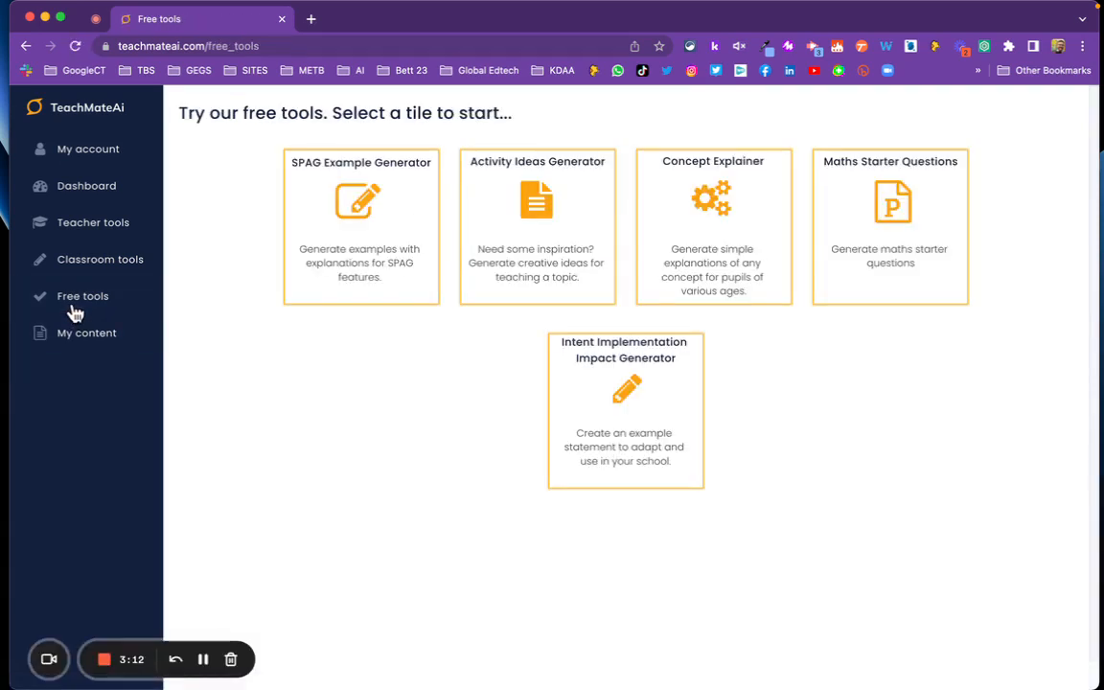
mouse_move(628, 196)
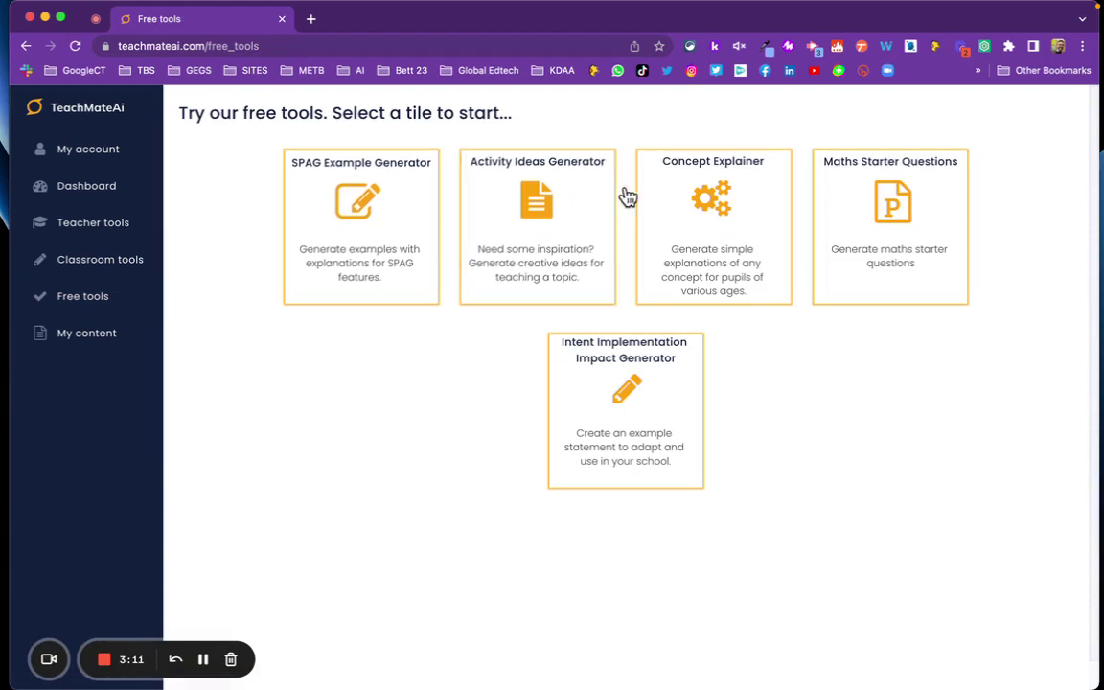
mouse_move(92, 268)
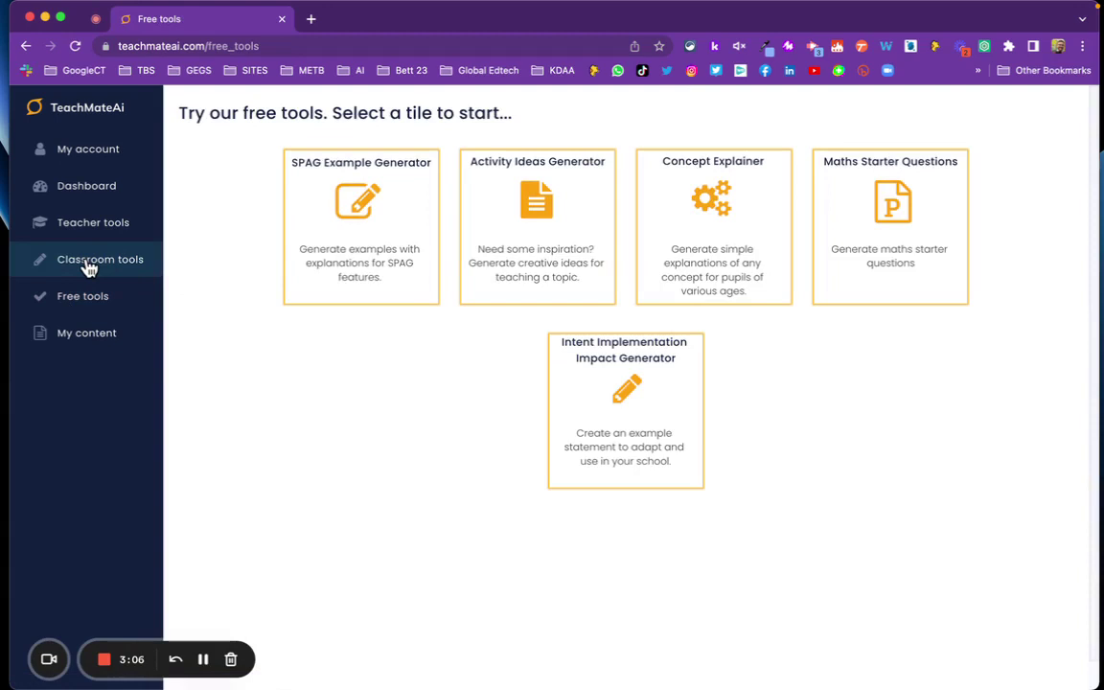
left_click(92, 223)
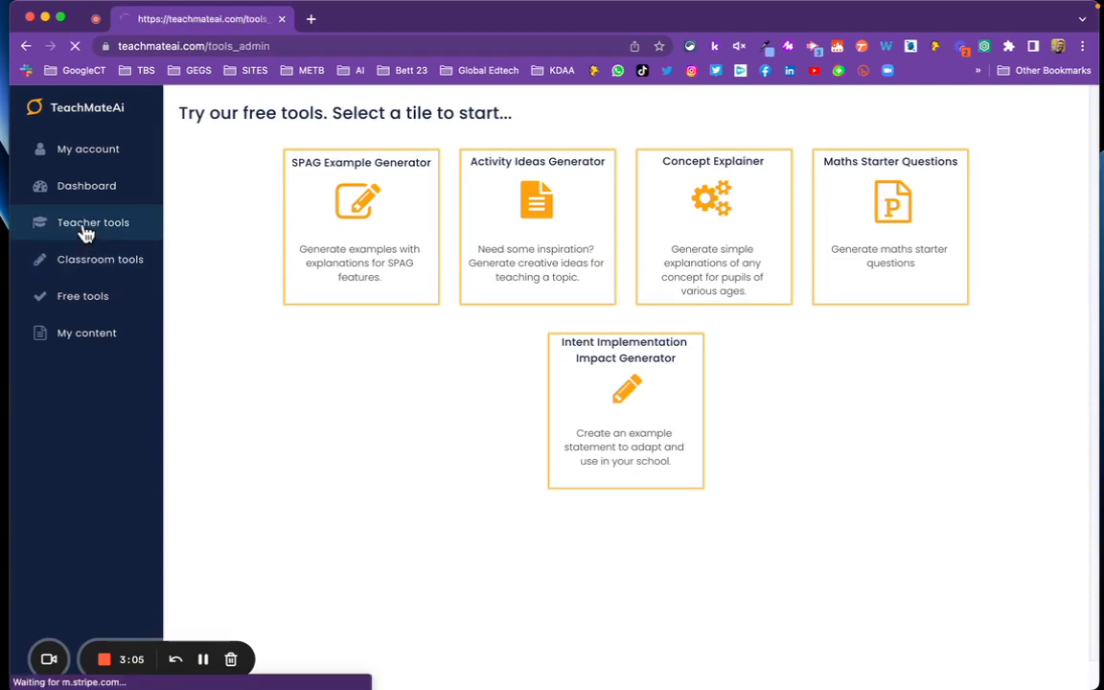
Browse the Teacher Tools tiles, including Pro-only Report Writer and coming-soon tools, then head to Classroom tools
left_click(92, 222)
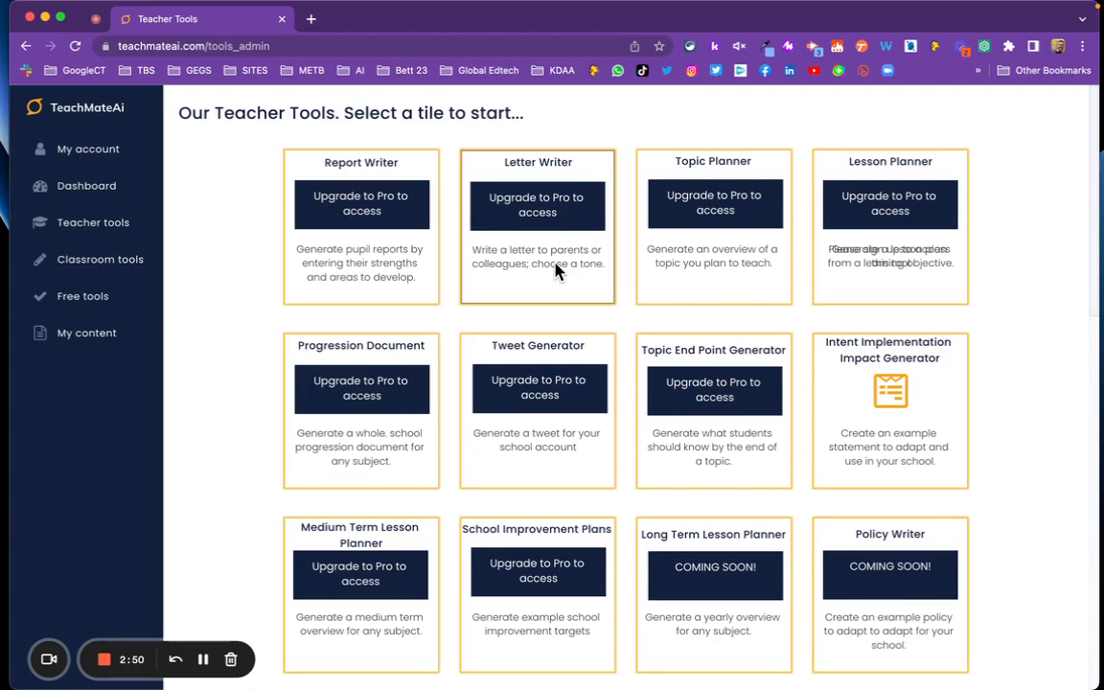
scroll("down", 3)
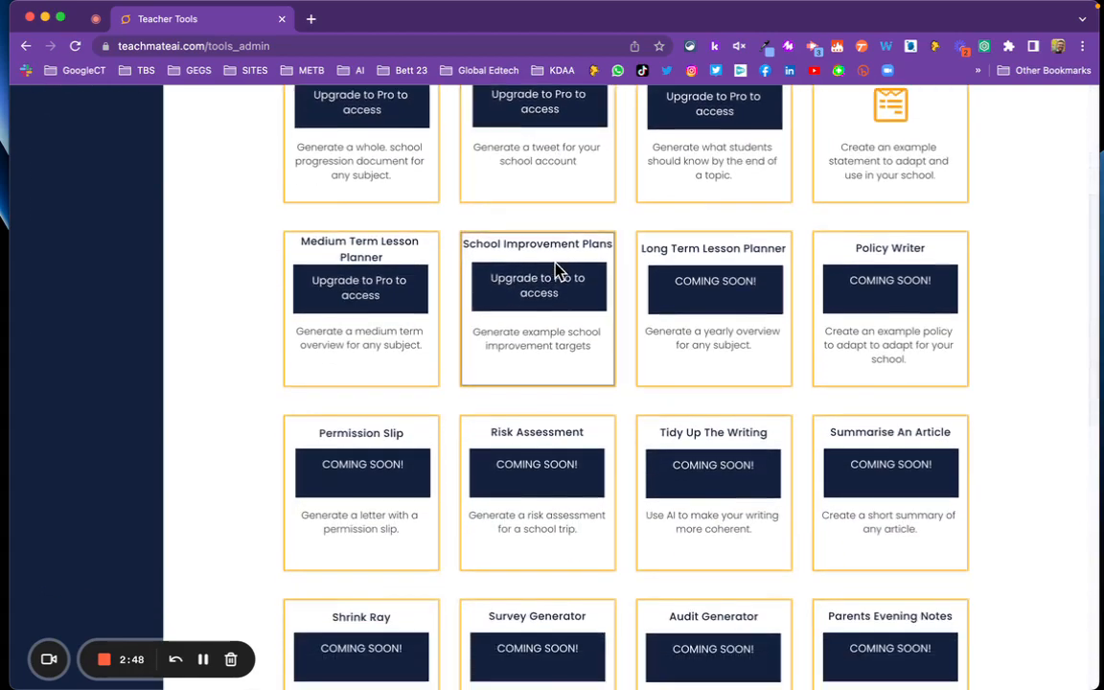
scroll("down", 3)
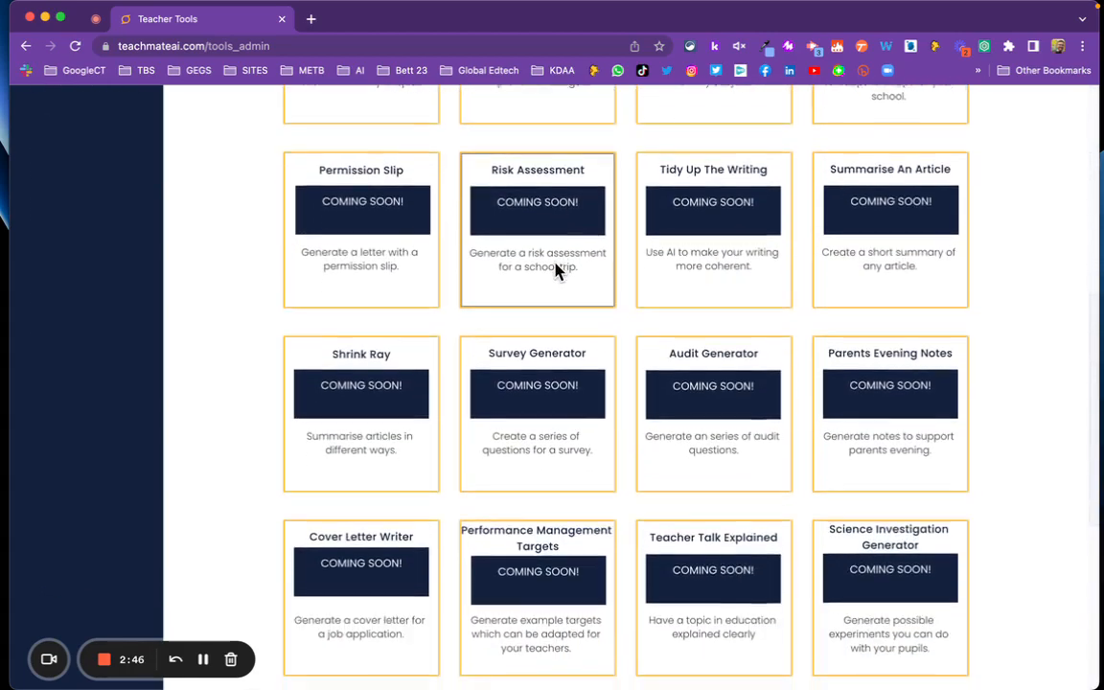
scroll("down", 3)
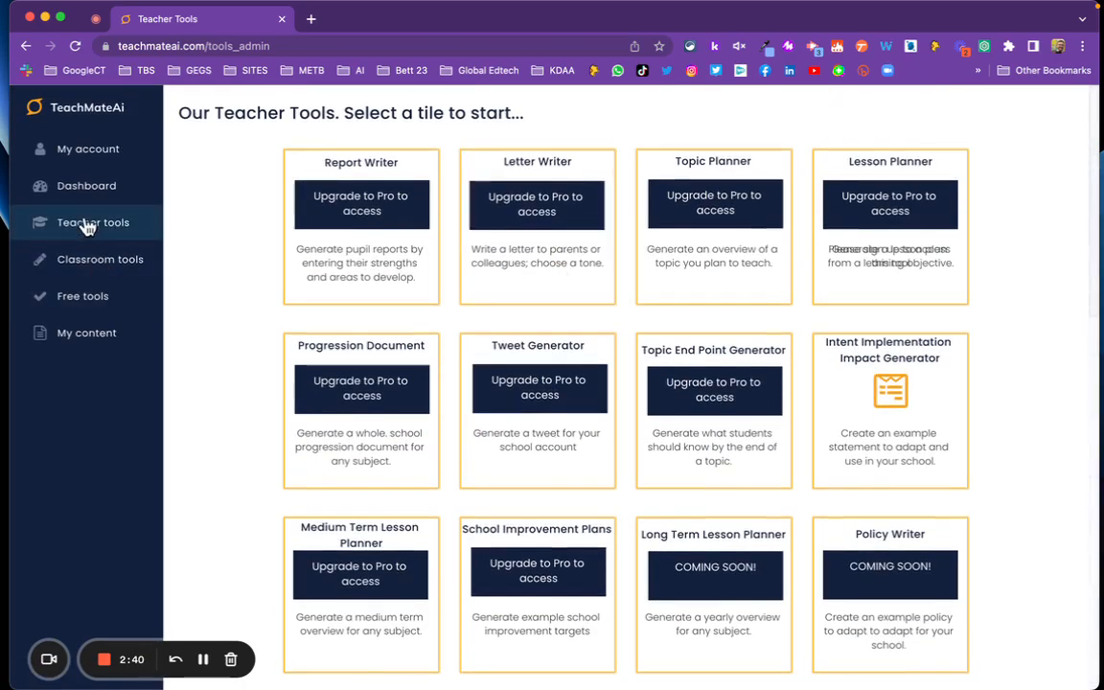
left_click(100, 258)
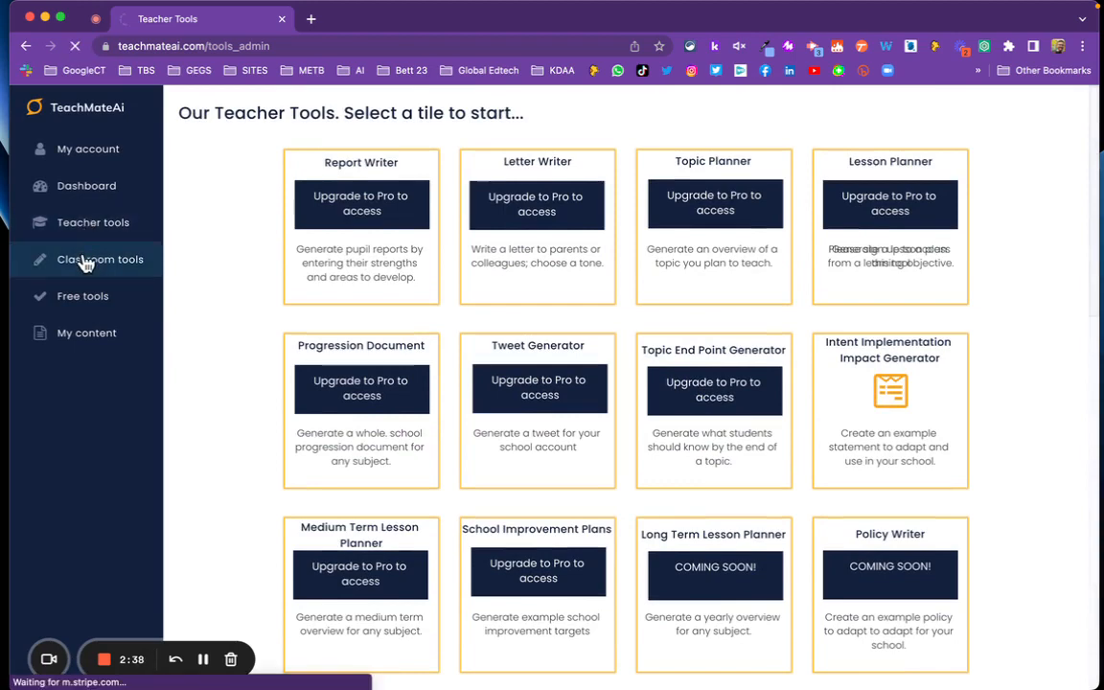
Browse the Classroom tools tiles, including Pro-only Uplevel Writer and coming-soon Jingle Generator
left_click(100, 259)
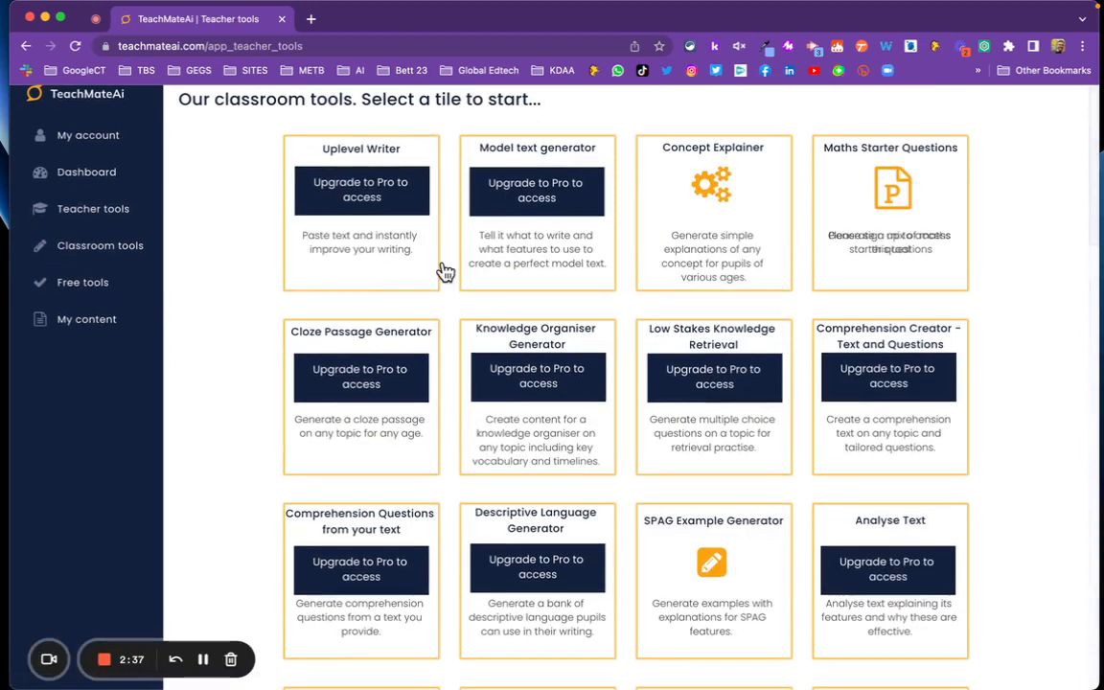
scroll("down", 3)
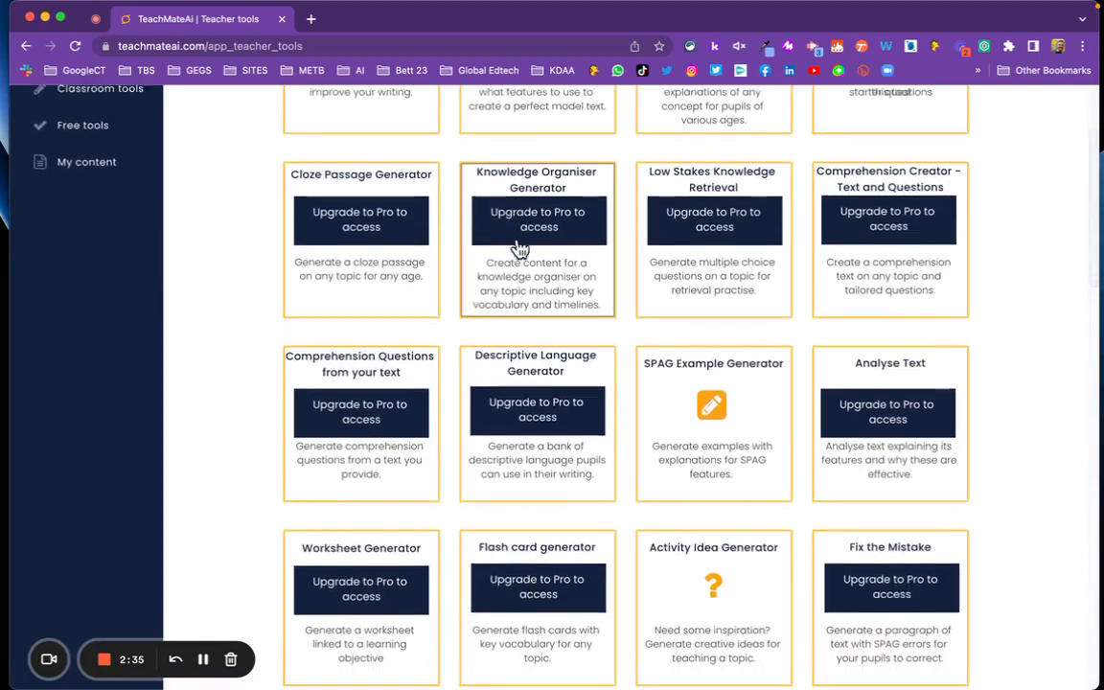
scroll("down", 3)
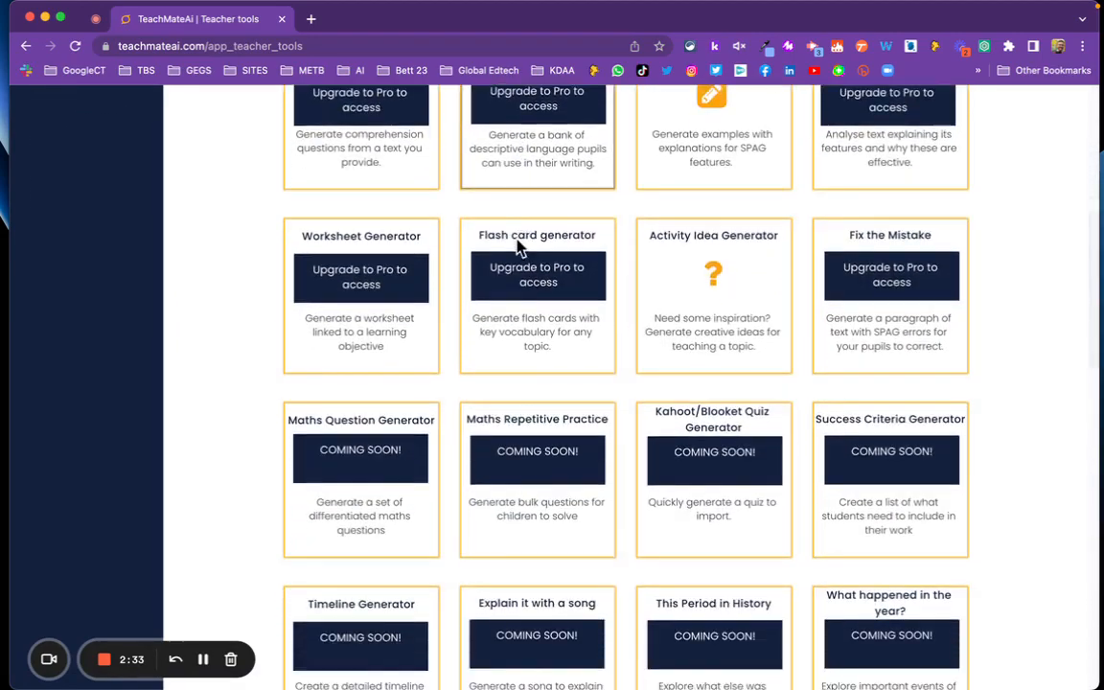
scroll("down", 3)
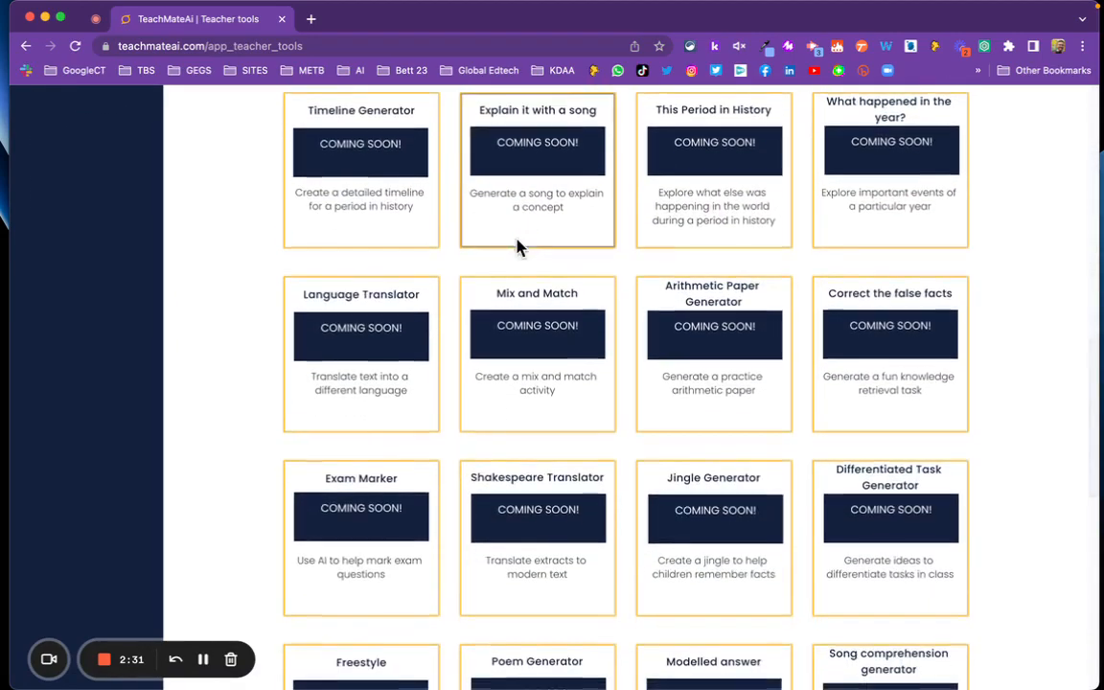
scroll("down", 3)
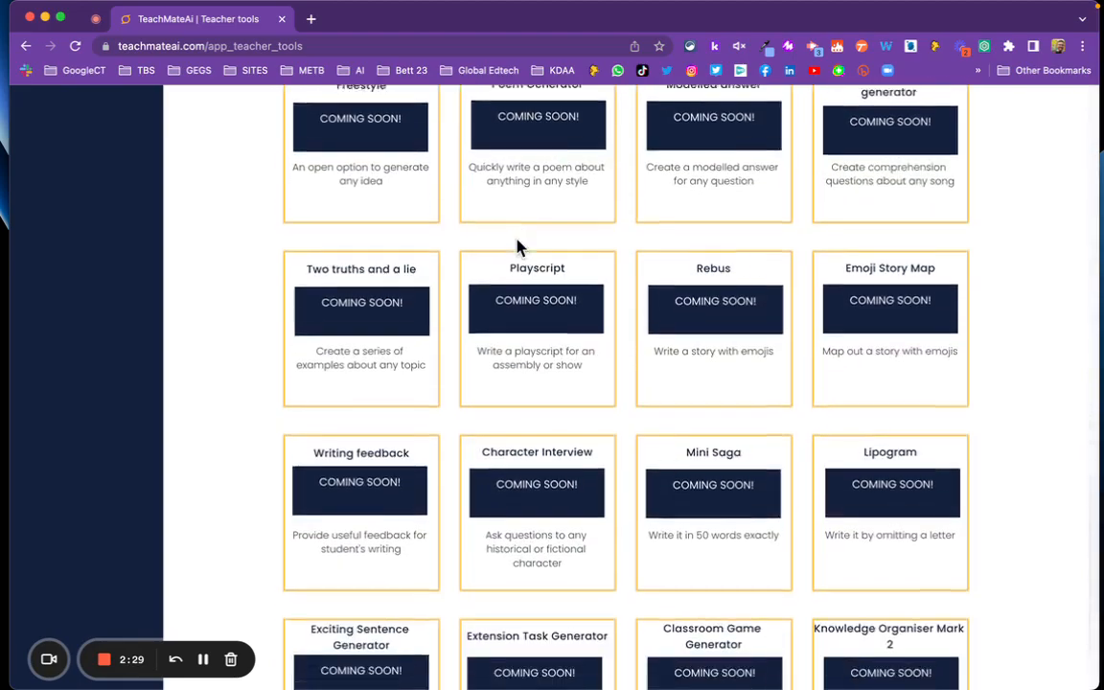